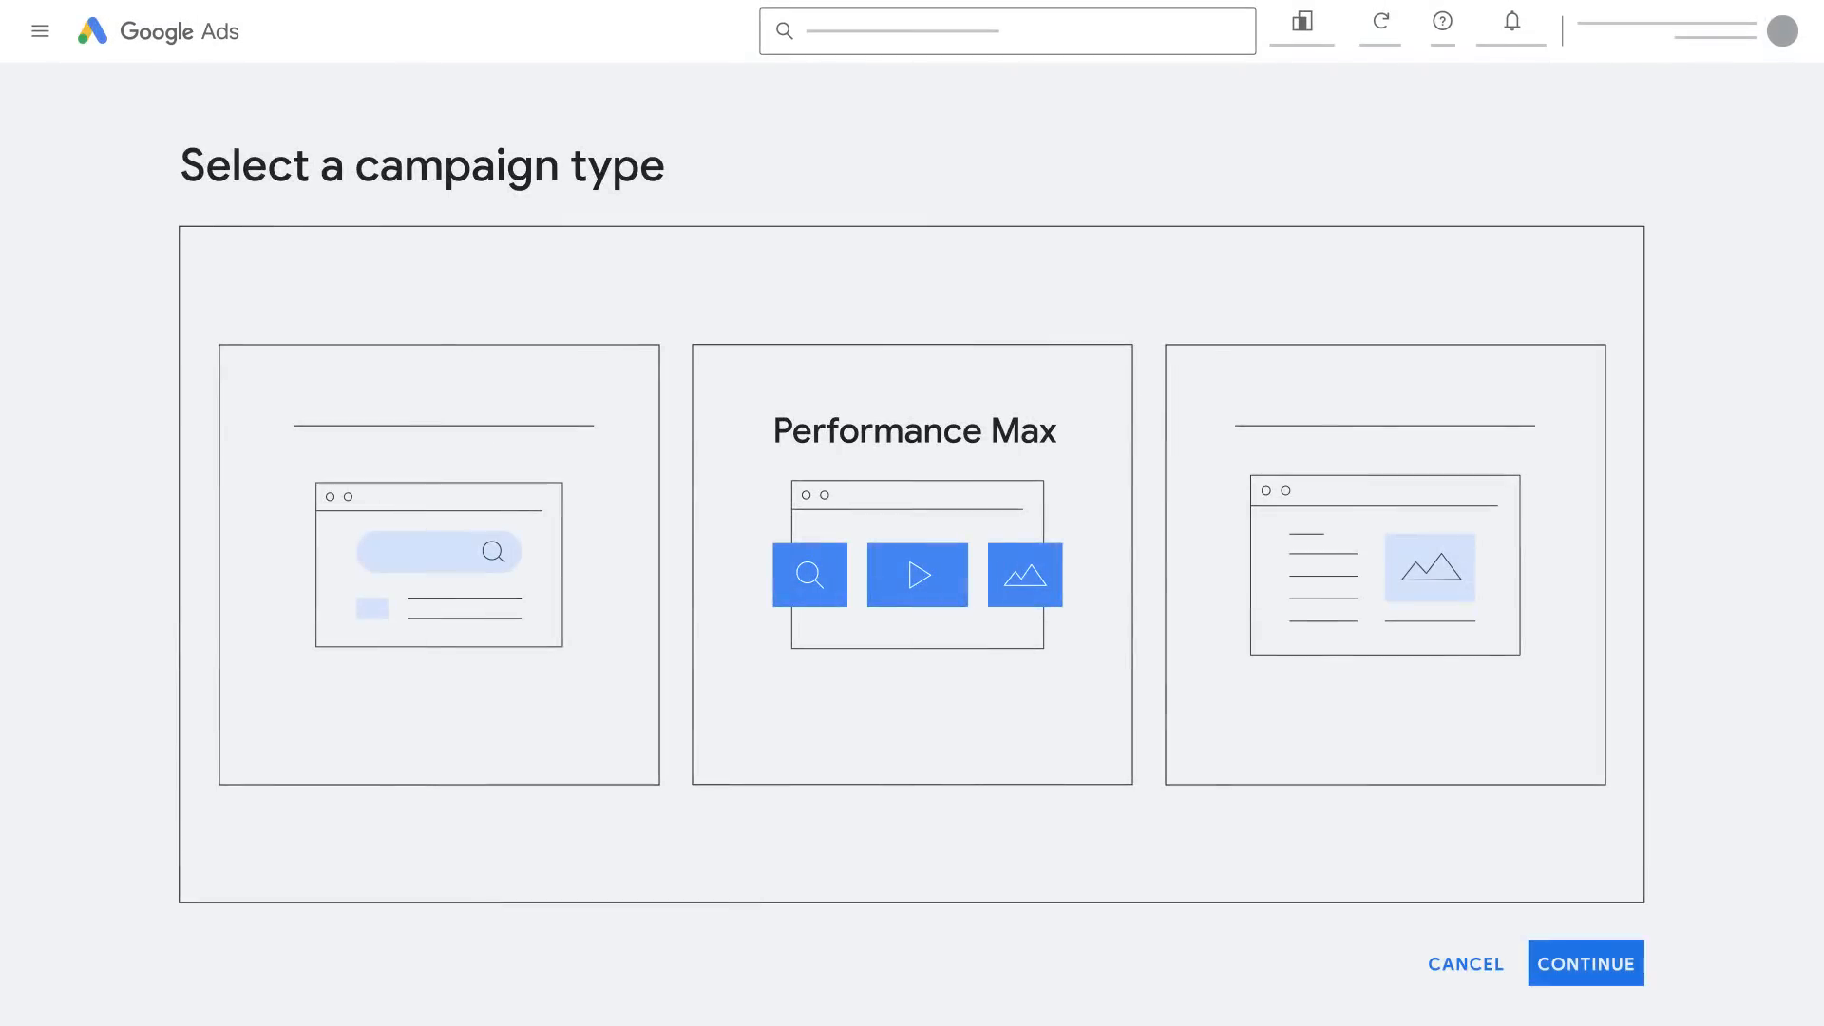
Choose Performance Max as the campaign type and confirm the advertising objective.
click(1585, 963)
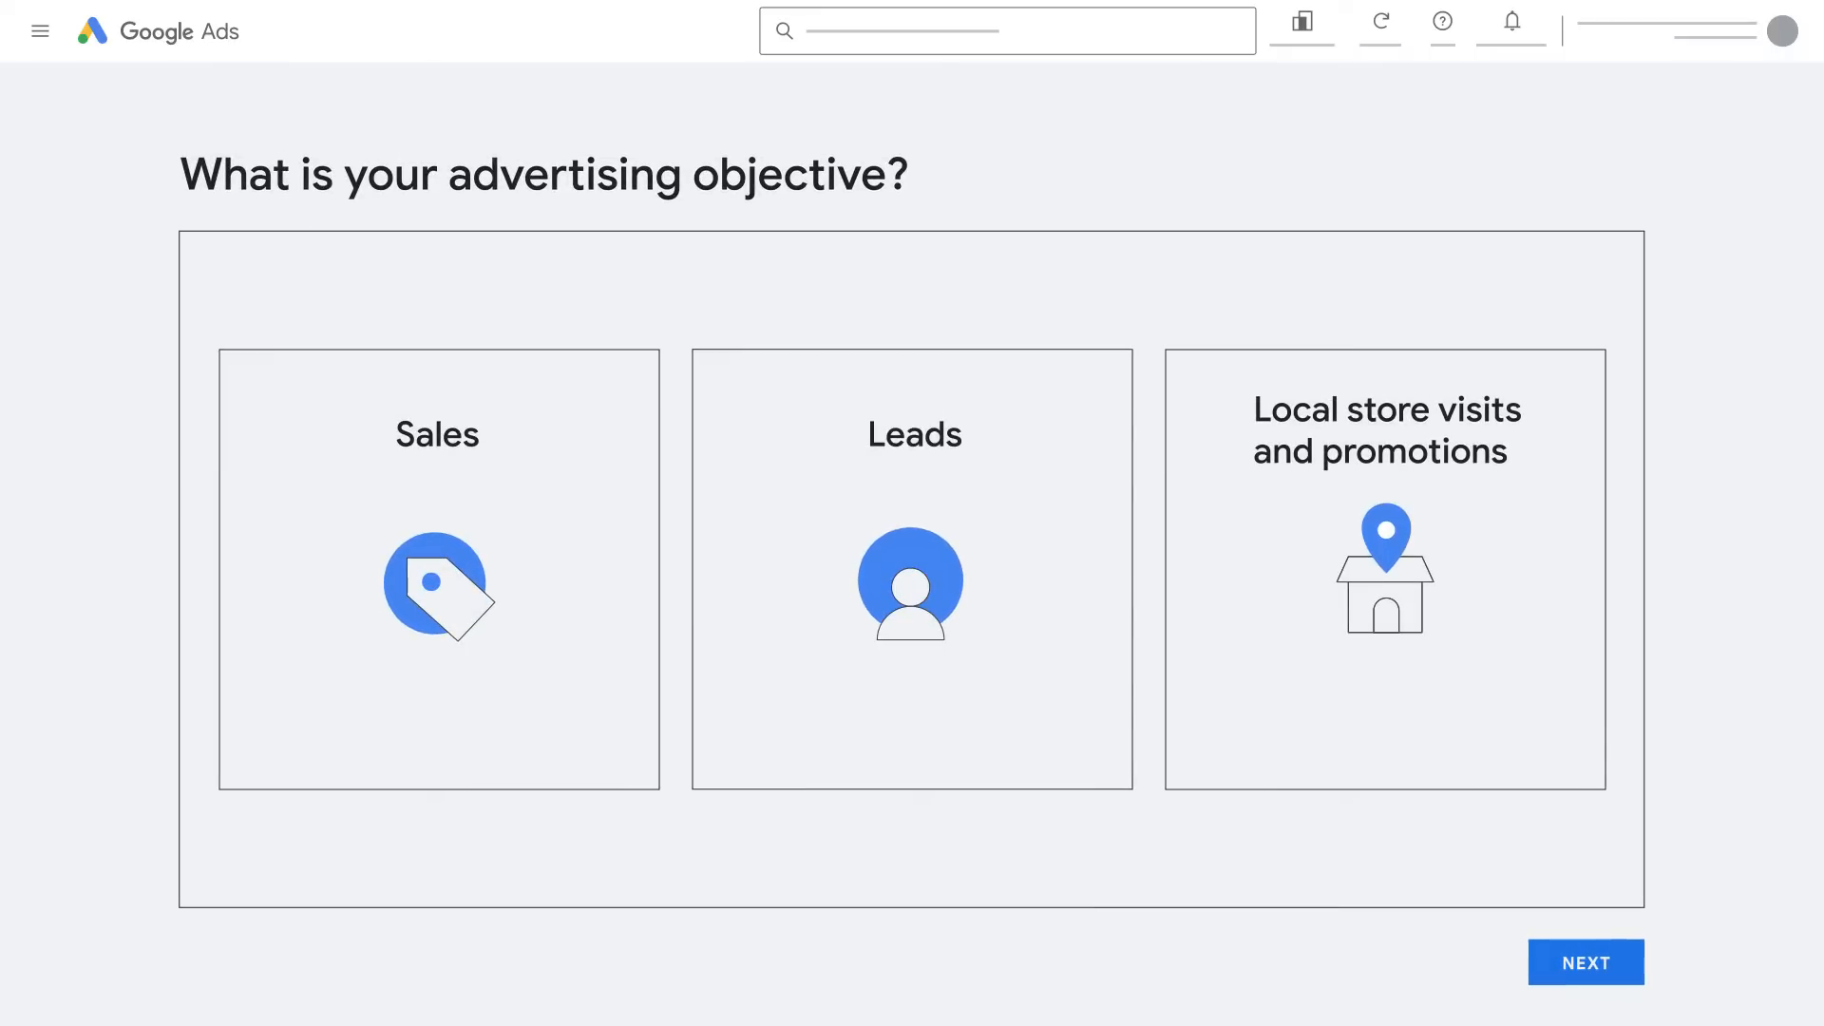
mouse_move(1334, 931)
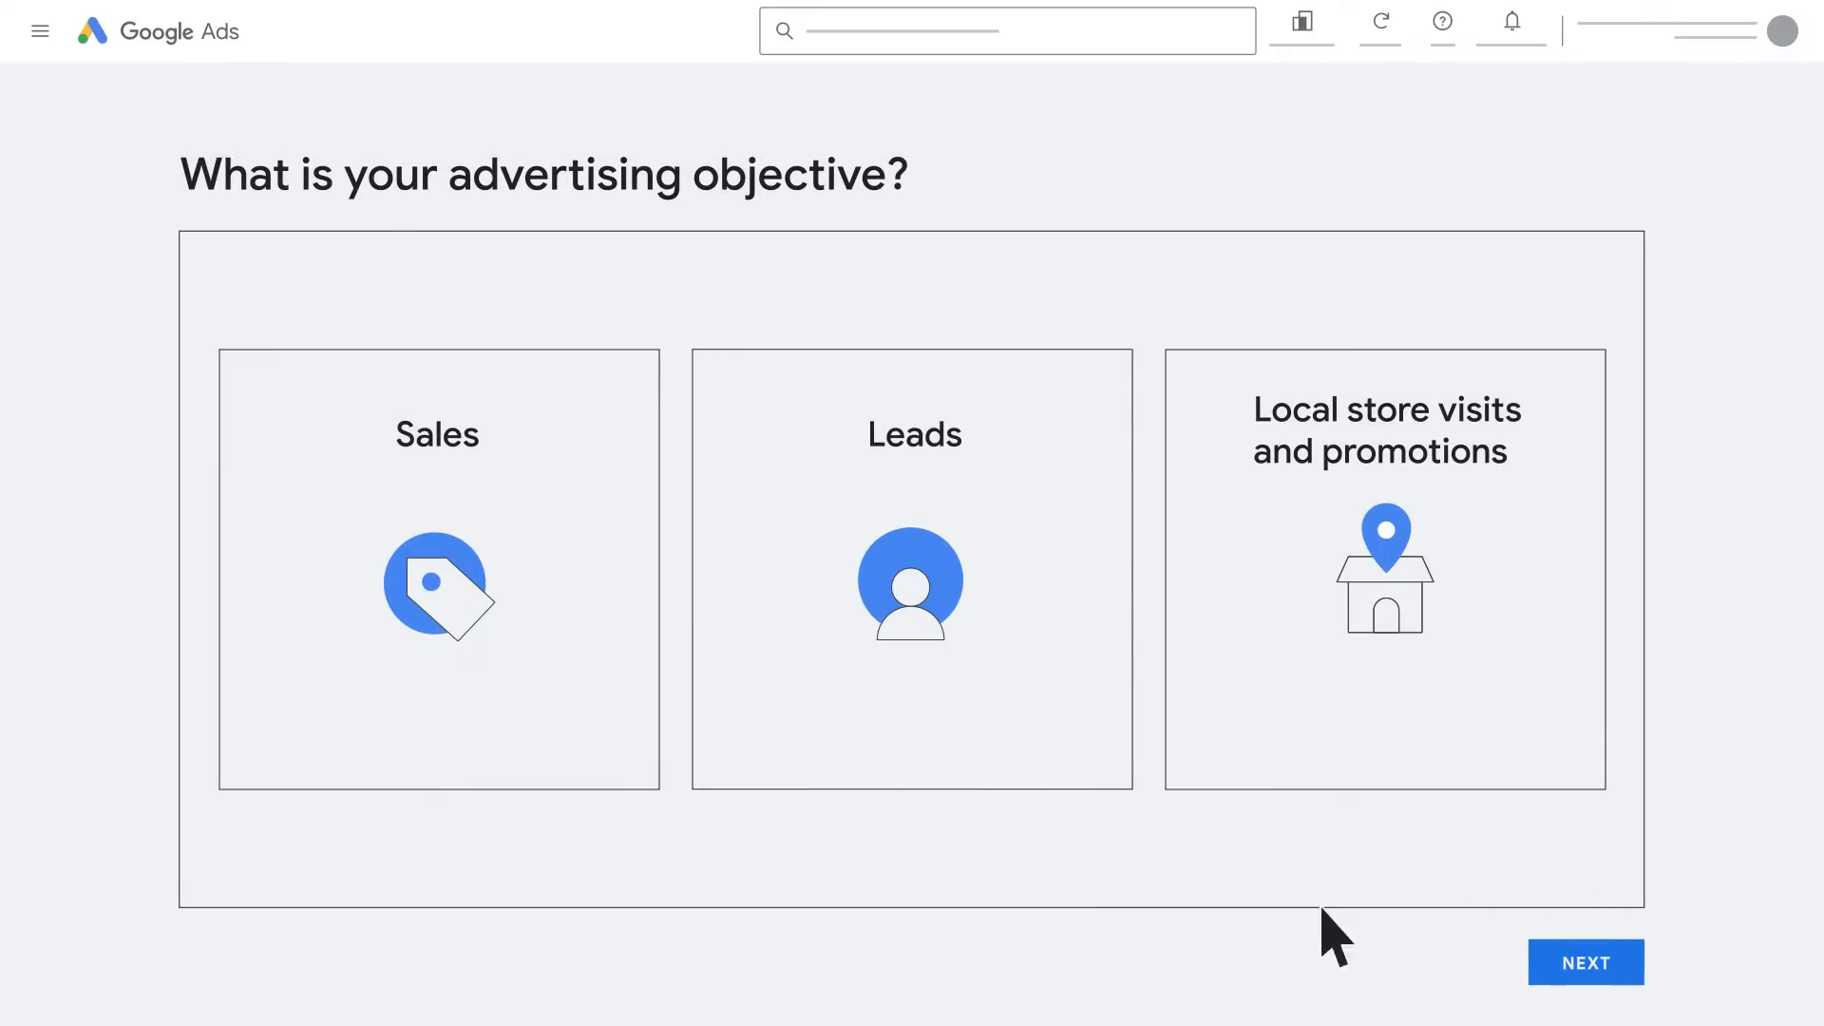
click(1585, 961)
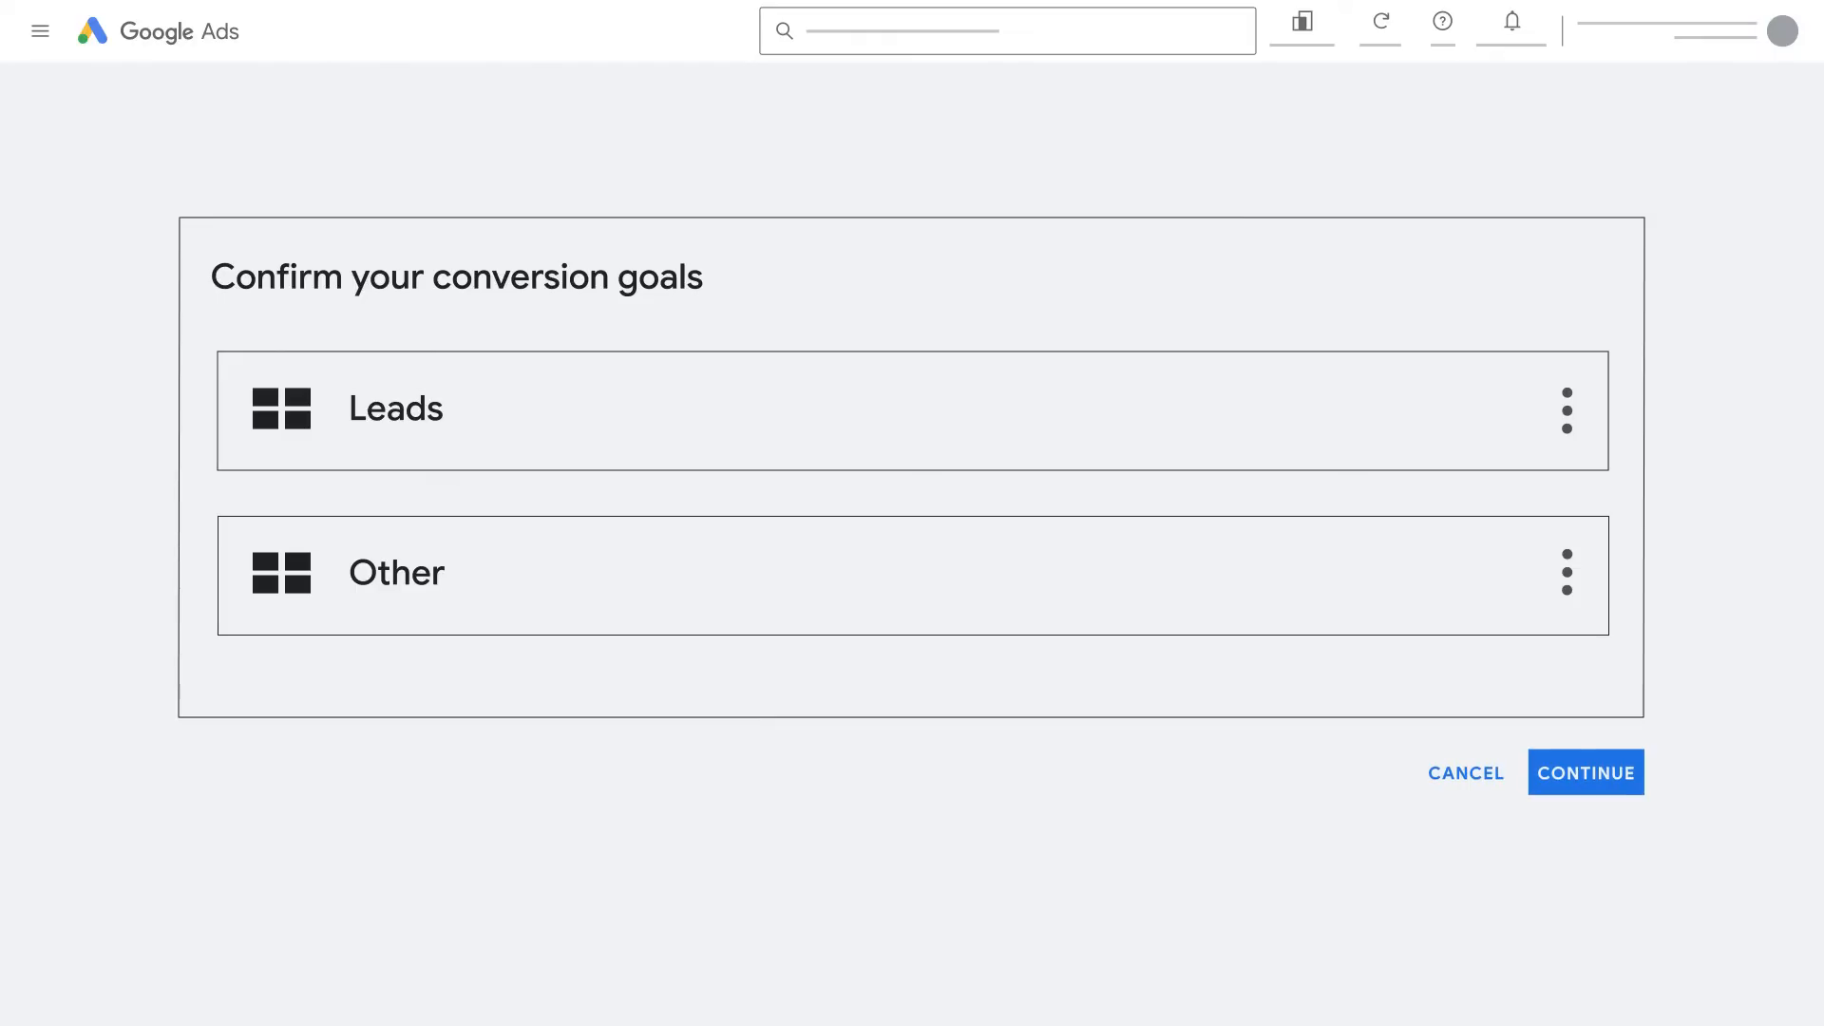
mouse_move(1457, 437)
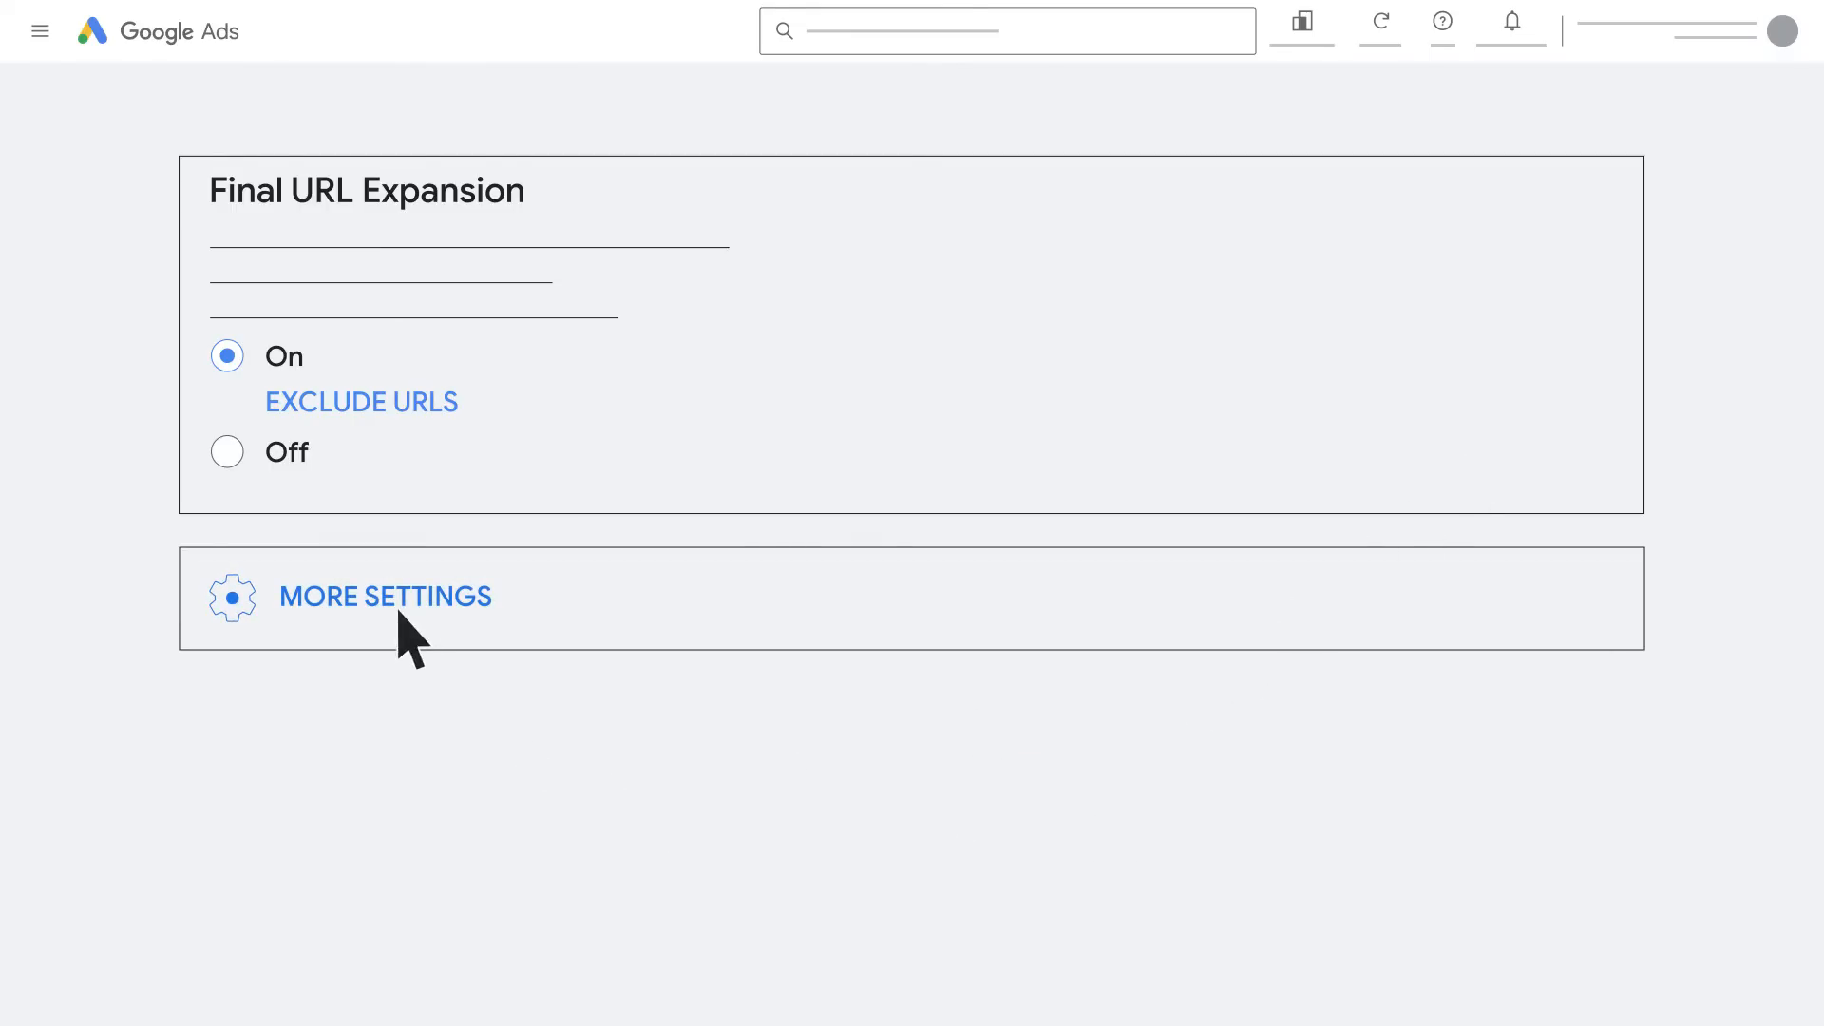
Keep Final URL Expansion On and reveal the additional campaign settings.
click(385, 595)
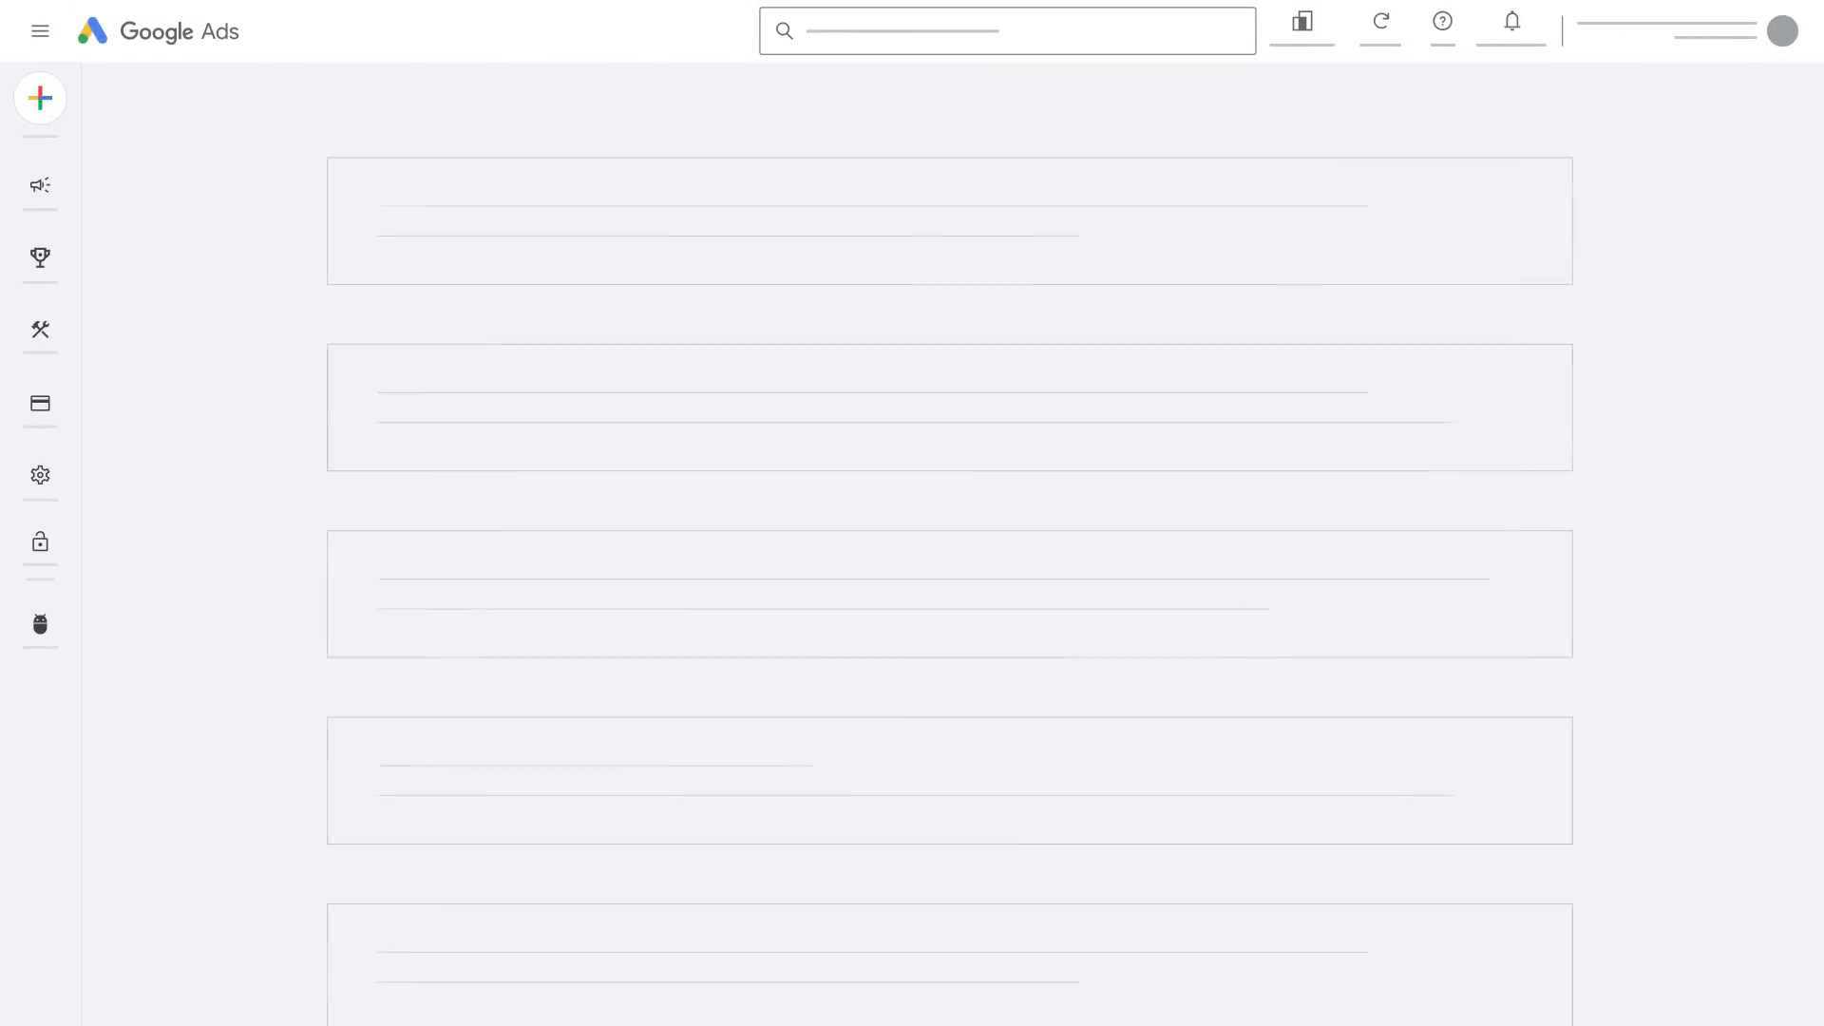
Scroll through the campaign review summary down to the Publish campaign area.
scroll(down, 3)
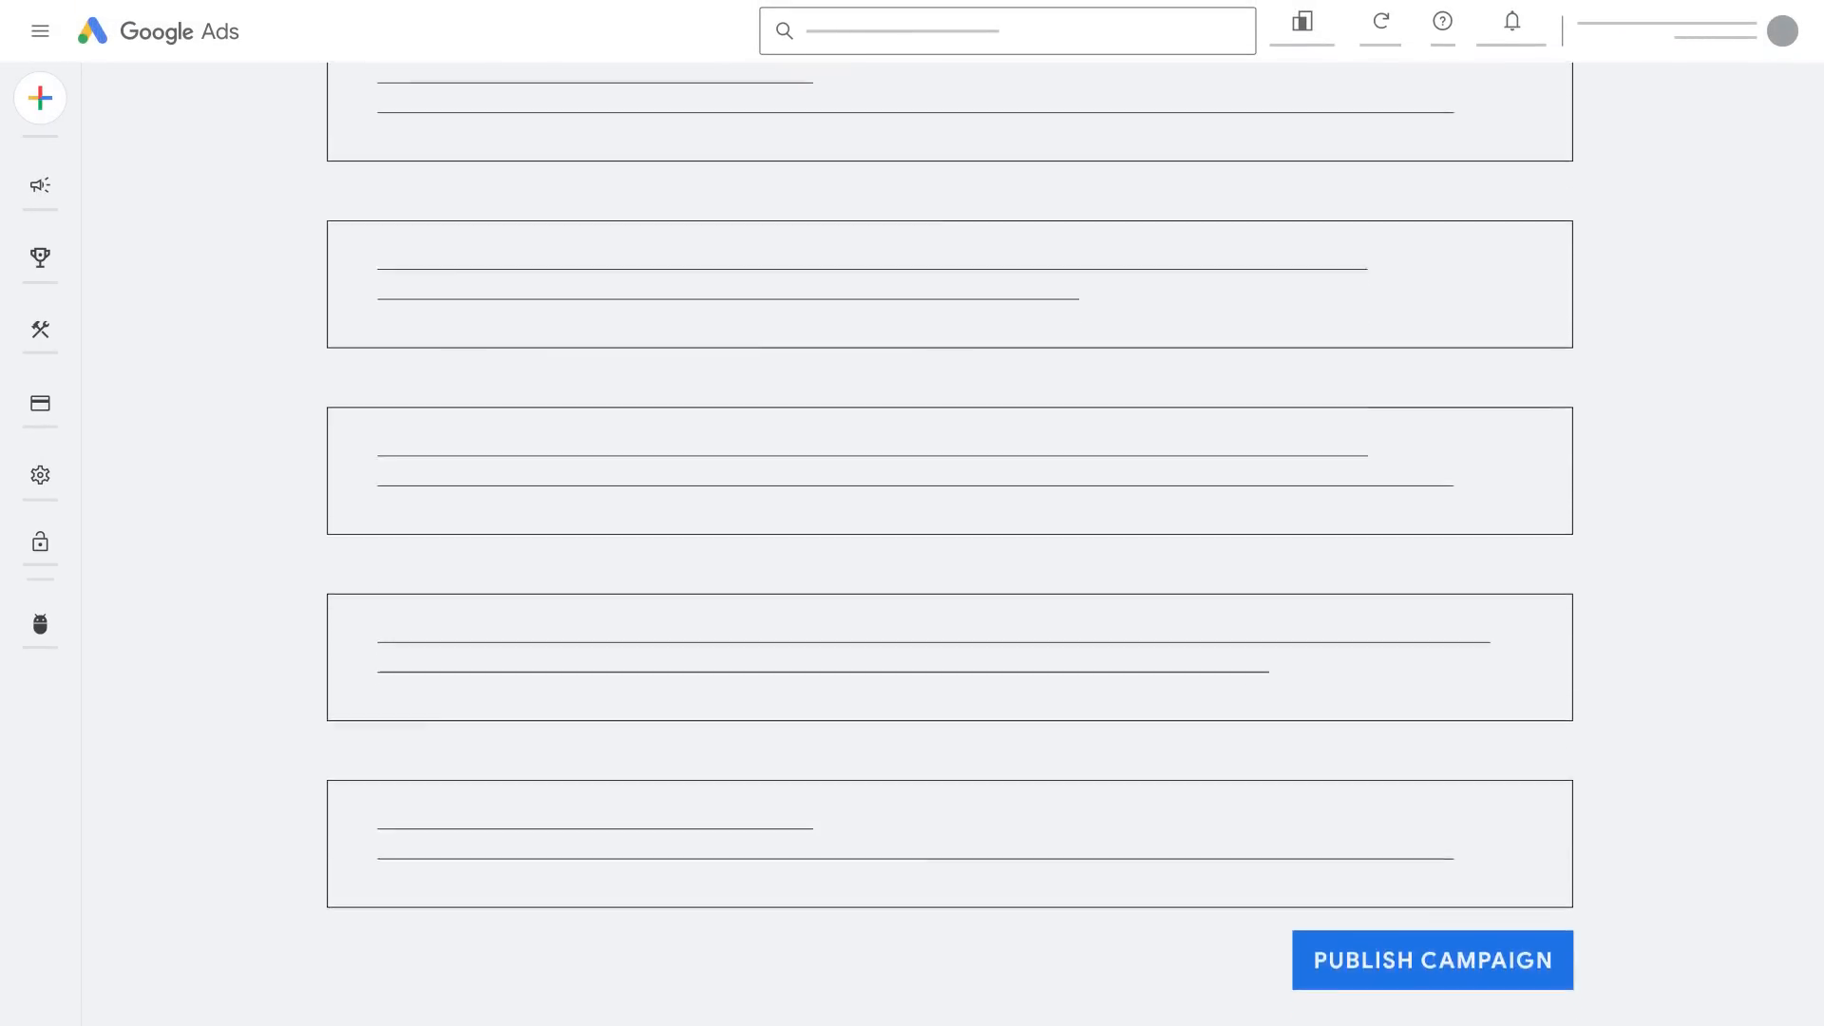
scroll(down, 3)
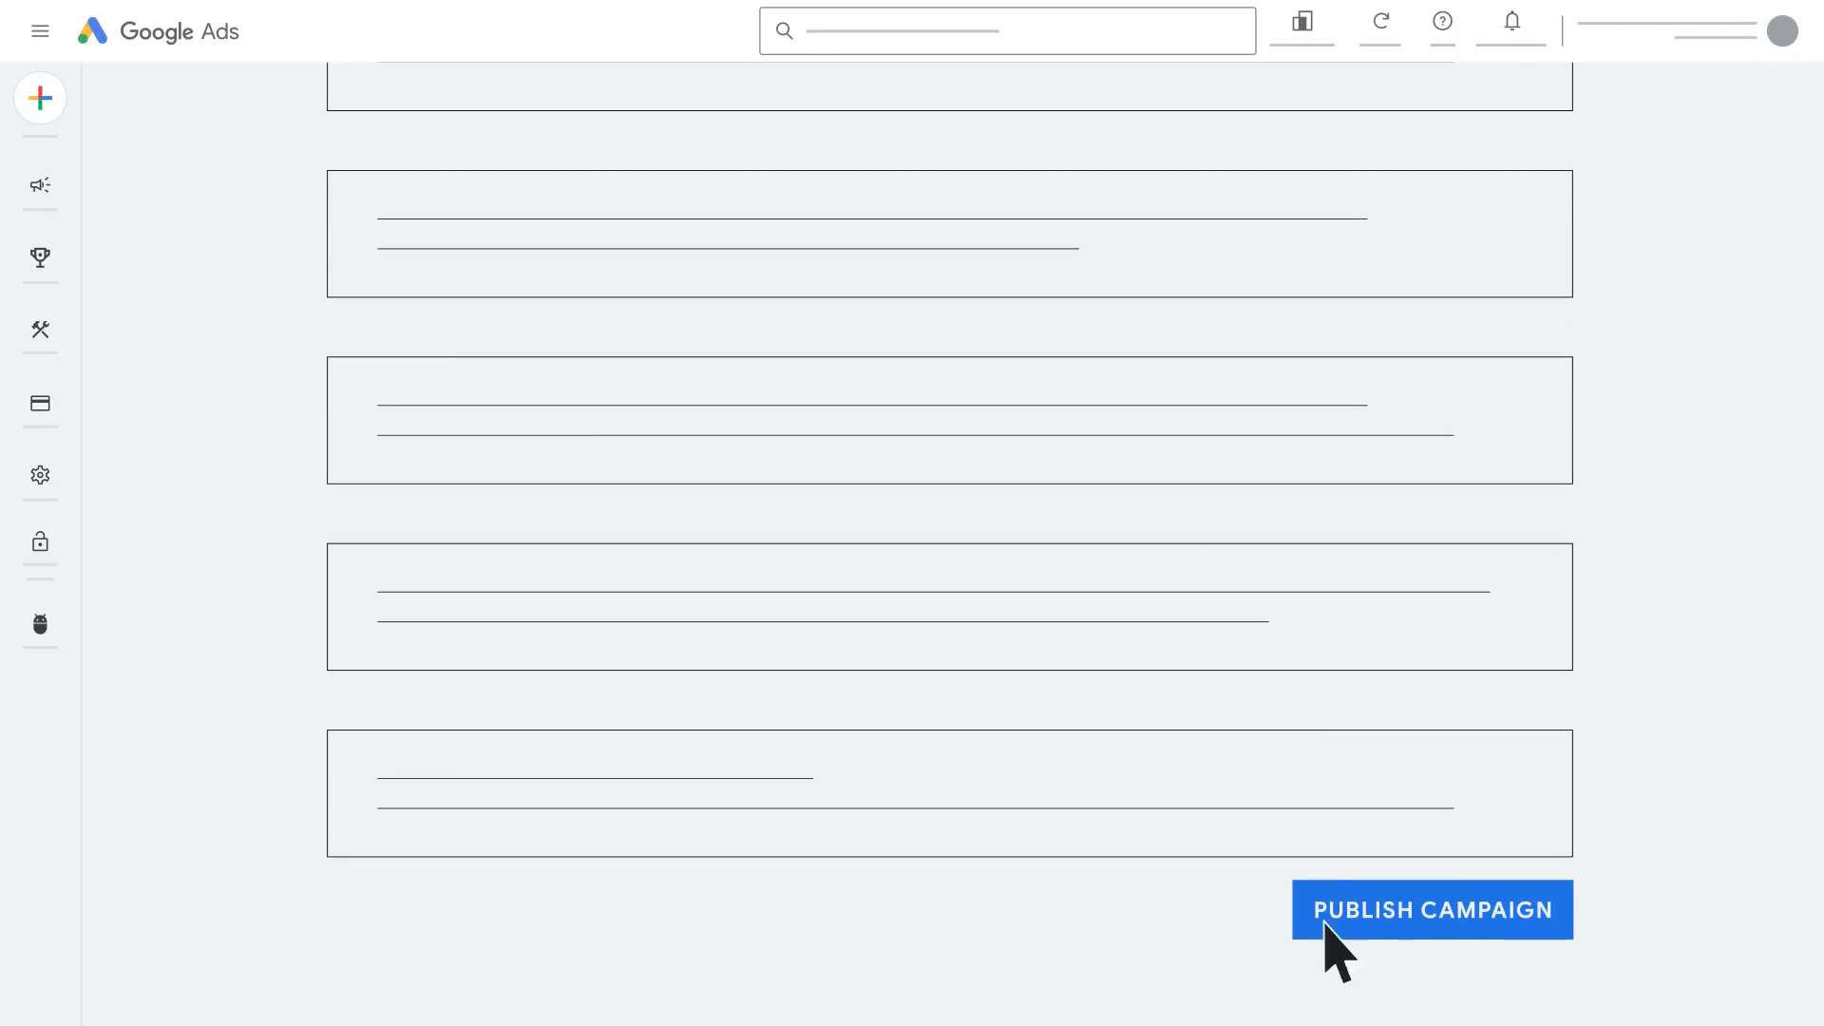